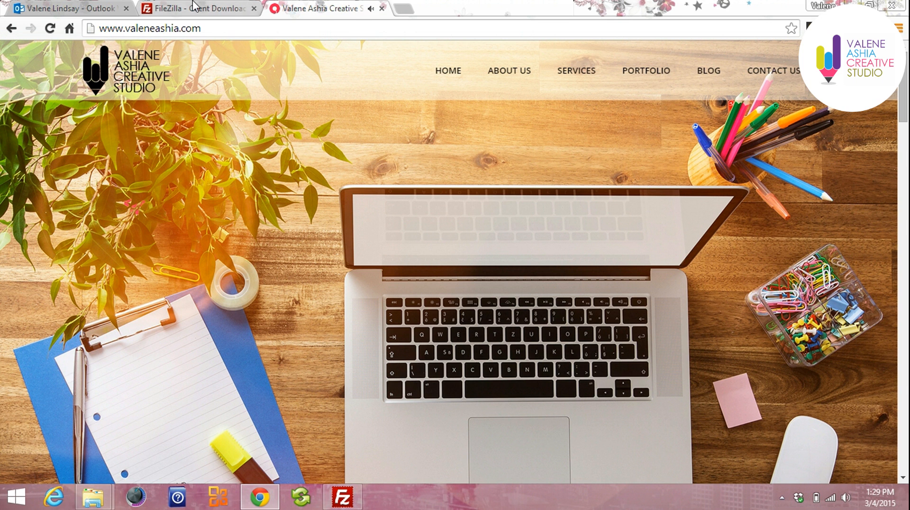
View the FileZilla download page in Chrome, then switch to the FileZilla client
{"action": "left_click", "coordinate": [197, 9]}
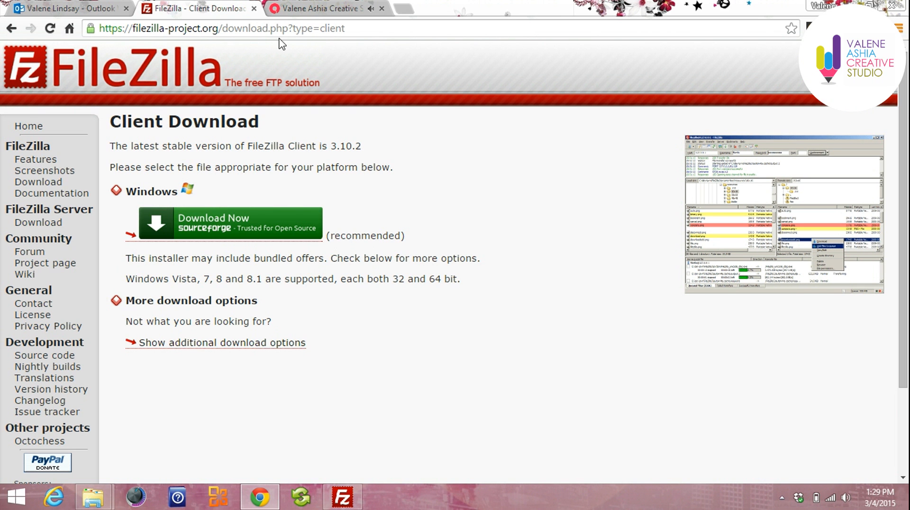
{"action": "left_click", "coordinate": [322, 9]}
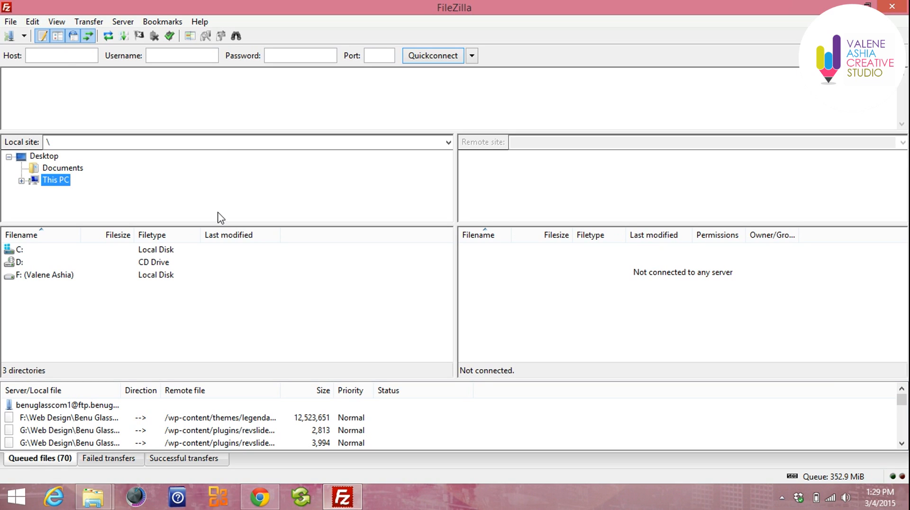
Fill the quick-connect Host with the ftp. server address and enter the password
{"action": "left_click", "coordinate": [61, 55]}
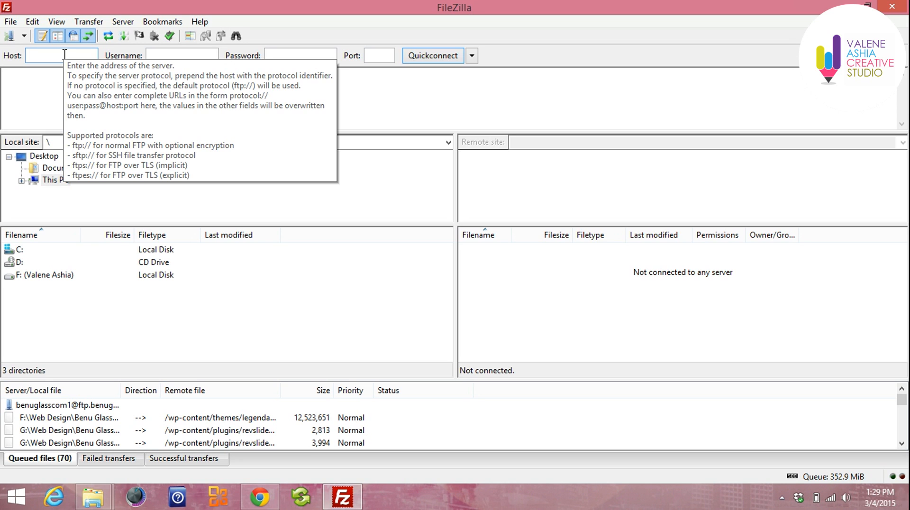
{"action": "left_click", "coordinate": [61, 55]}
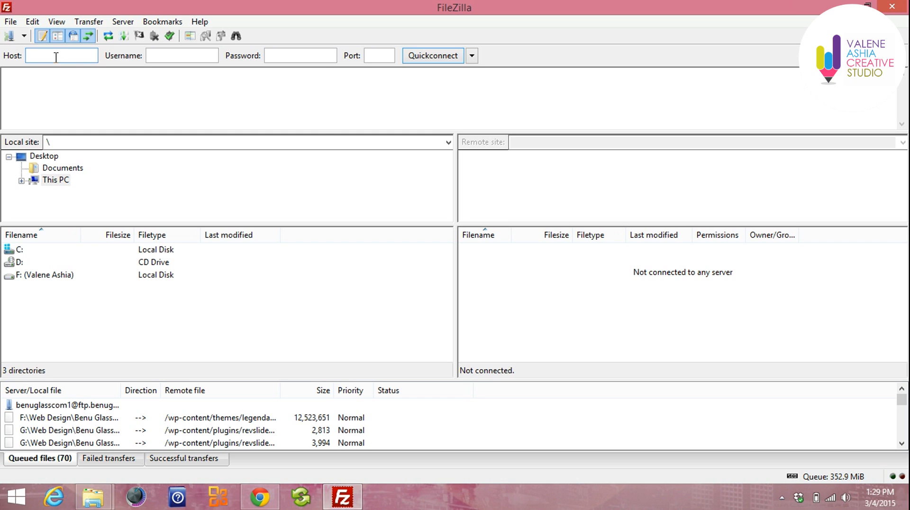
{"action": "type", "text": "f"}
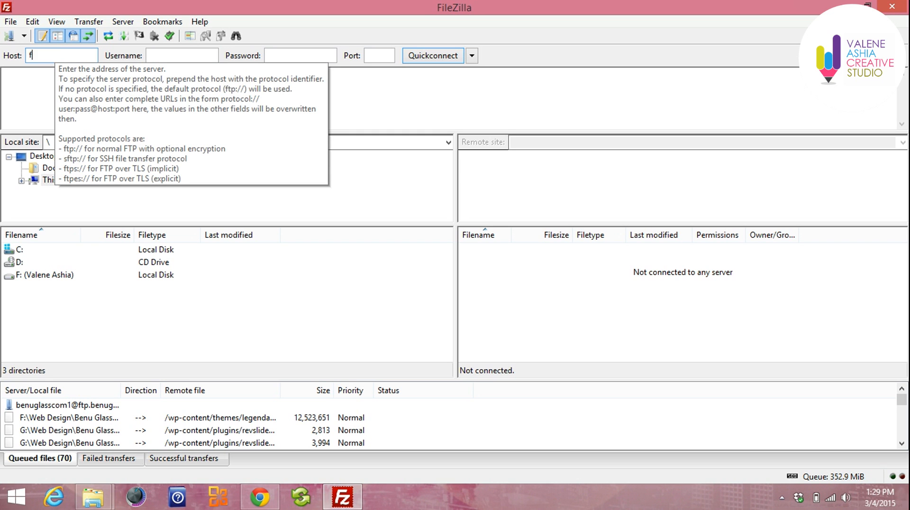
{"action": "type", "text": "tp."}
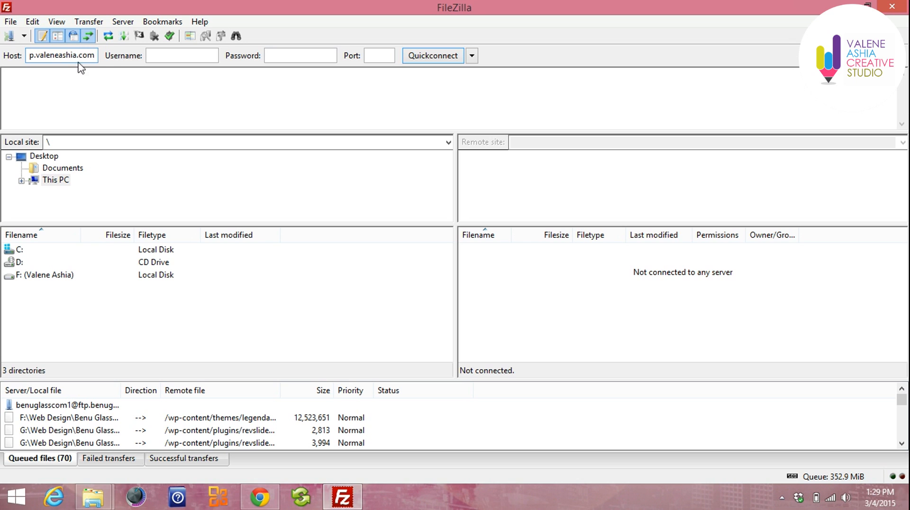
{"action": "type", "text": "valeneashia"}
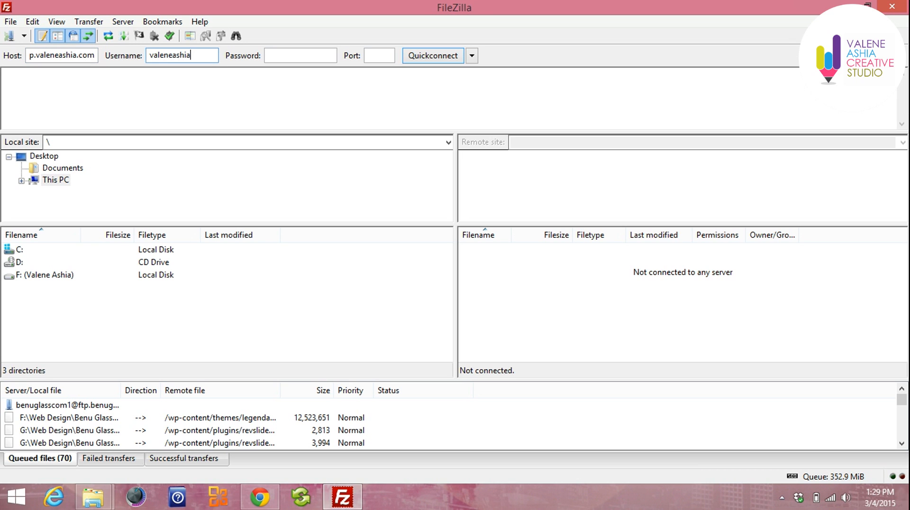
{"action": "type", "text": "com"}
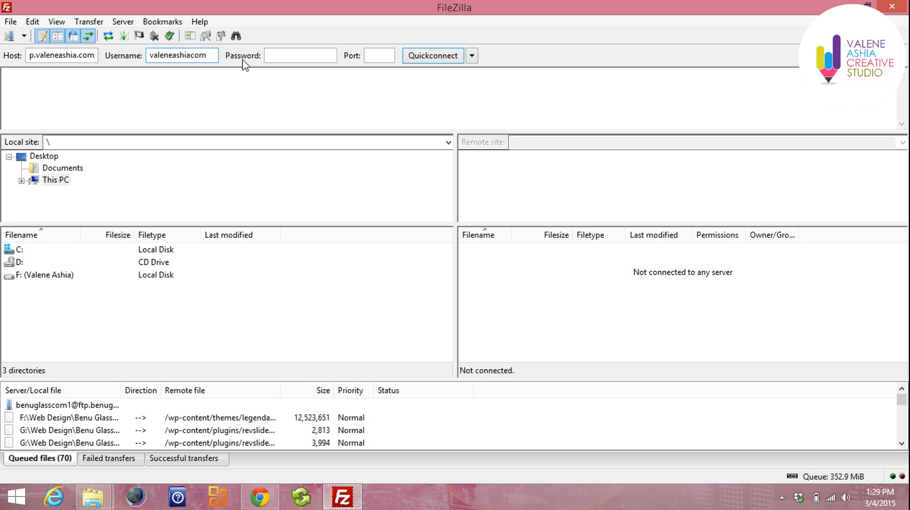
{"action": "left_click", "coordinate": [301, 55]}
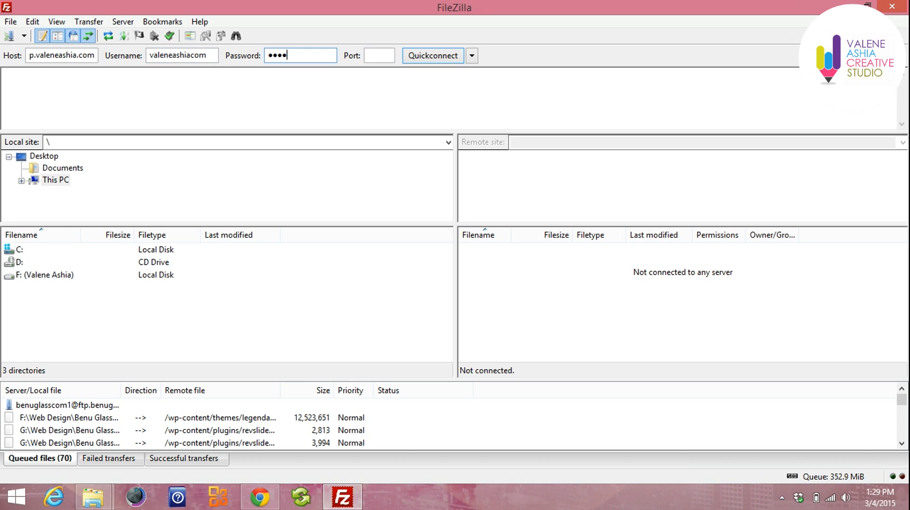
{"action": "type", "text": "•••"}
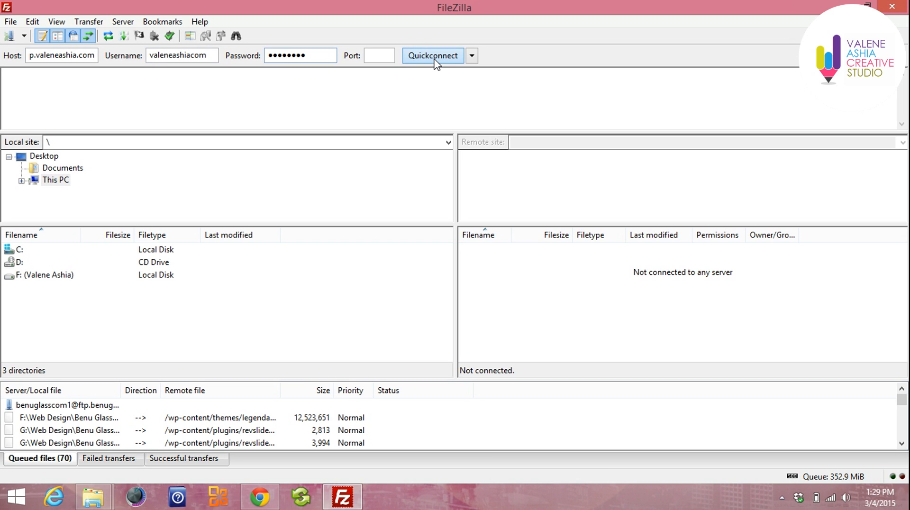
Quickconnect to the FTP server and list its root folders wp-admin, wp-content, wp-includes
{"action": "left_click", "coordinate": [433, 55]}
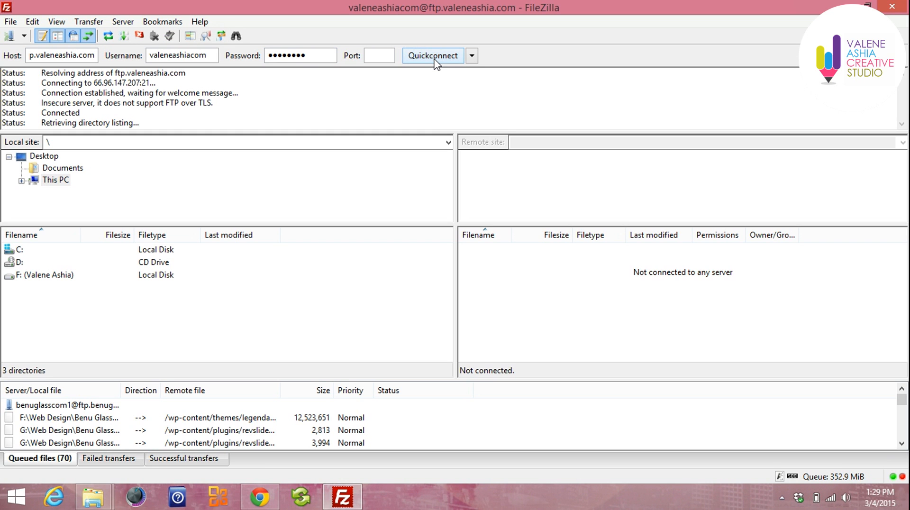
{"action": "left_click", "coordinate": [432, 55]}
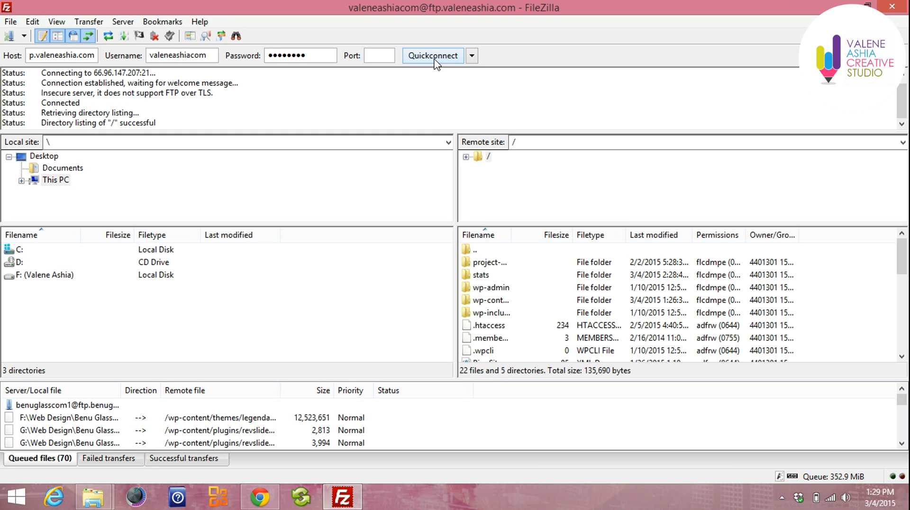
{"action": "mouse_move", "coordinate": [537, 344]}
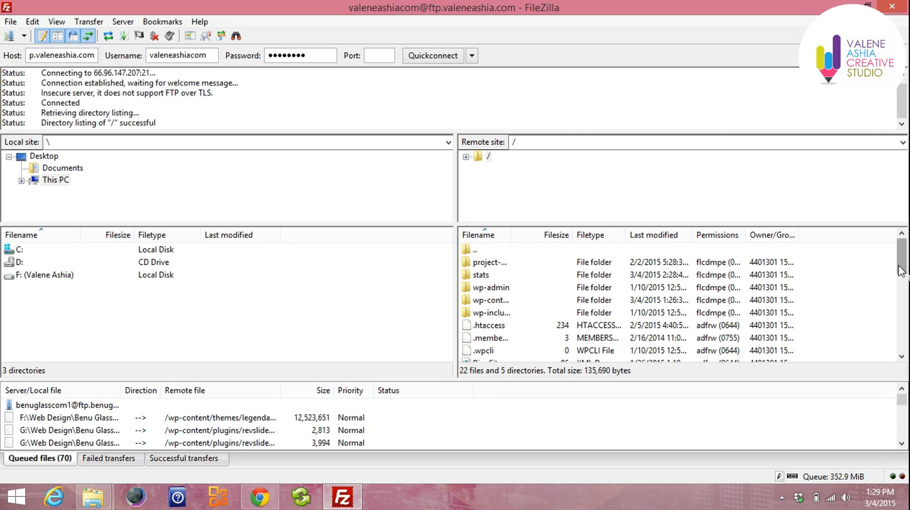
{"action": "mouse_move", "coordinate": [503, 300]}
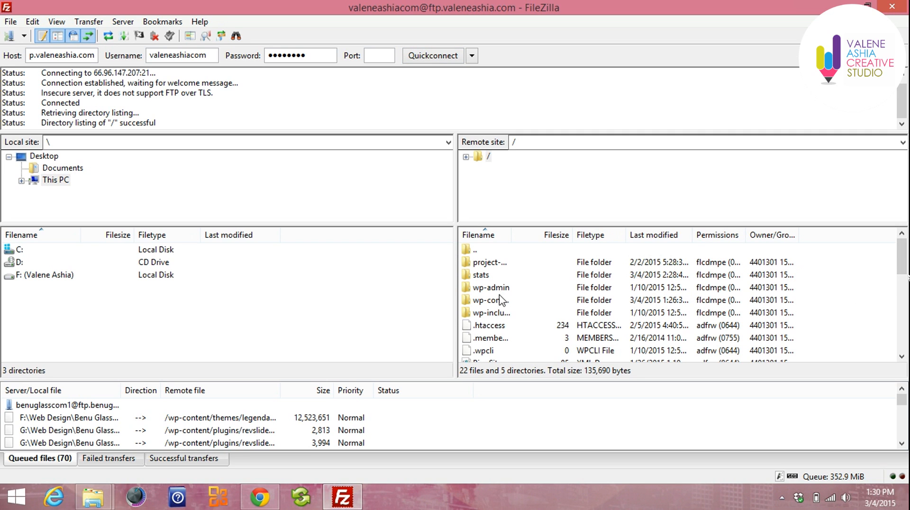
{"action": "mouse_move", "coordinate": [169, 173]}
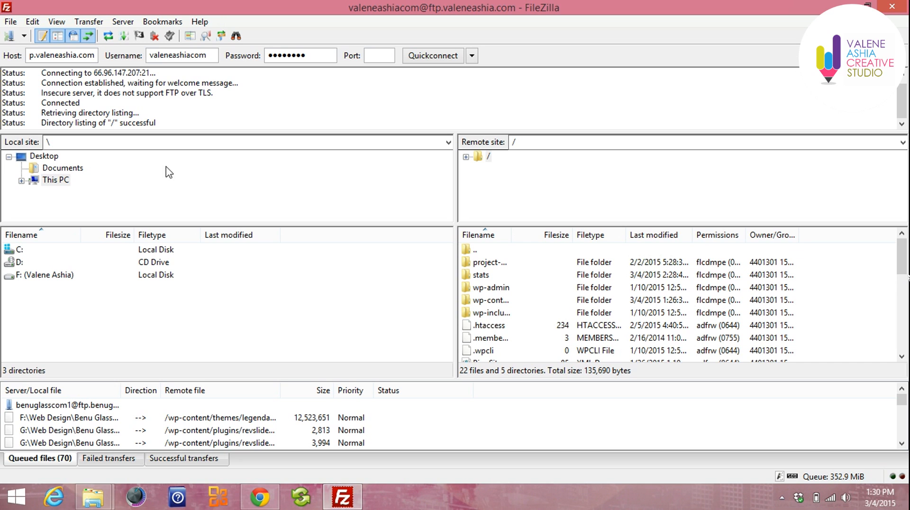
{"action": "mouse_move", "coordinate": [39, 202]}
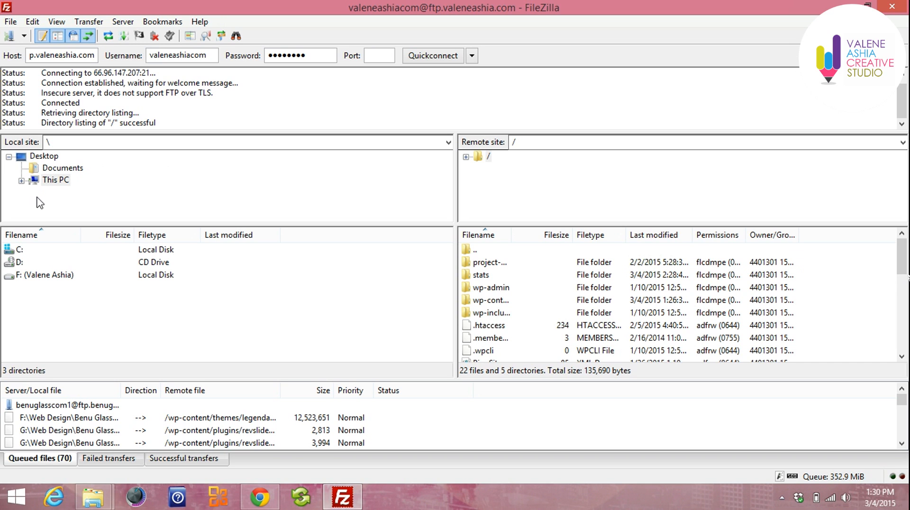
{"action": "mouse_move", "coordinate": [66, 308]}
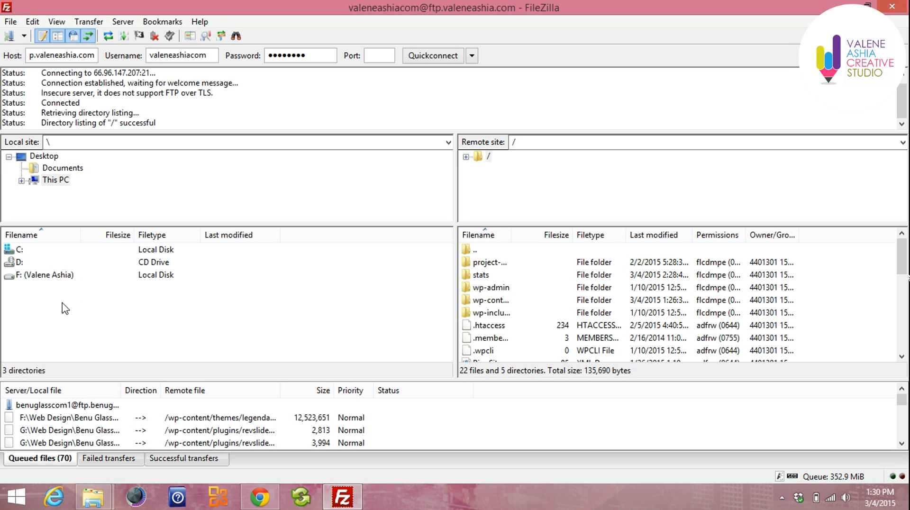
Make Desktop's Website BackUp the local folder and select remote wp-content
{"action": "left_click", "coordinate": [44, 156]}
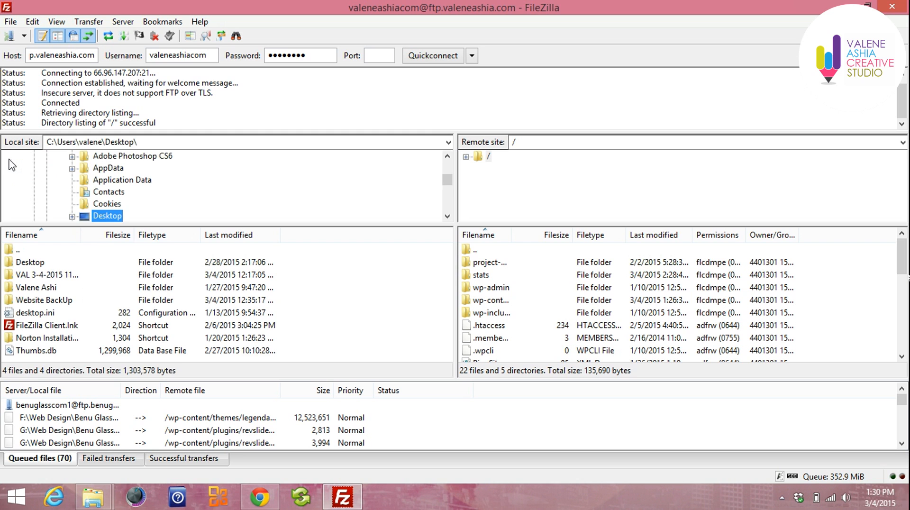
{"action": "mouse_move", "coordinate": [68, 304]}
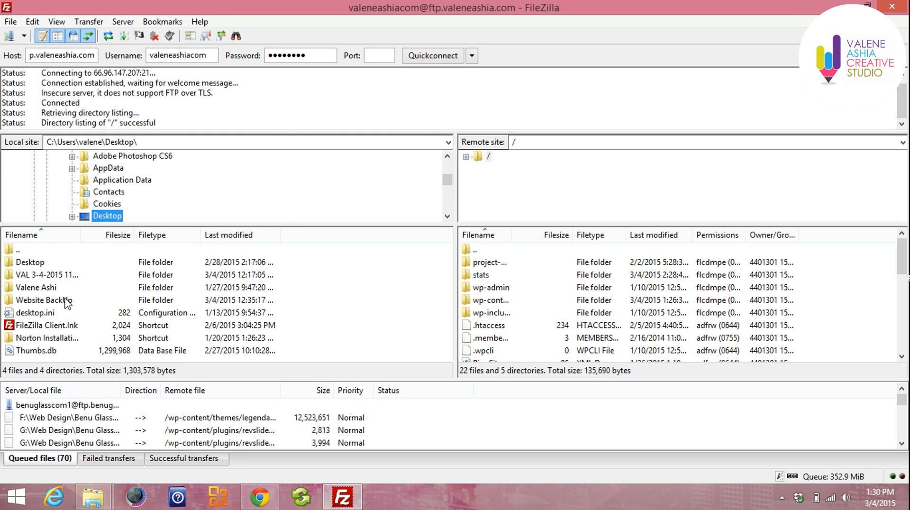
{"action": "double_click", "coordinate": [47, 299]}
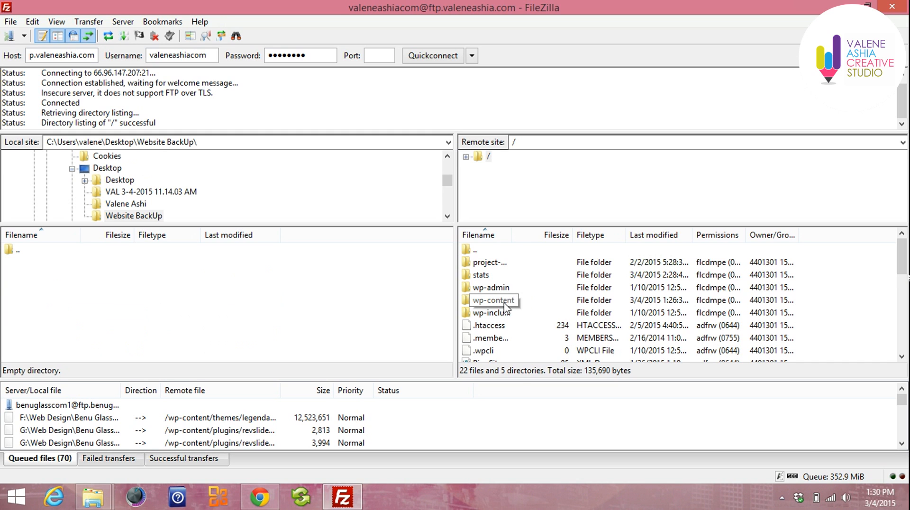
{"action": "left_click", "coordinate": [490, 300]}
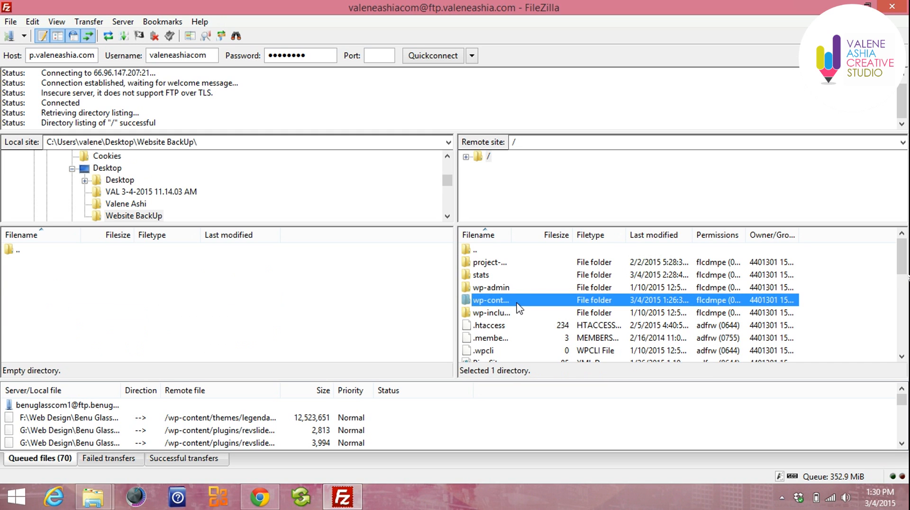
{"action": "mouse_move", "coordinate": [463, 328]}
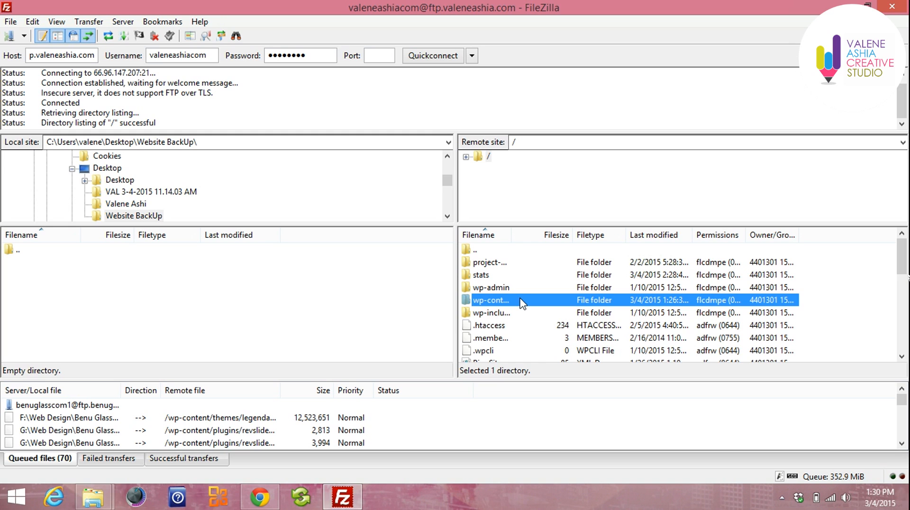
Download the remote wp-content folder into the local Website BackUp folder
{"action": "double_click", "coordinate": [490, 300]}
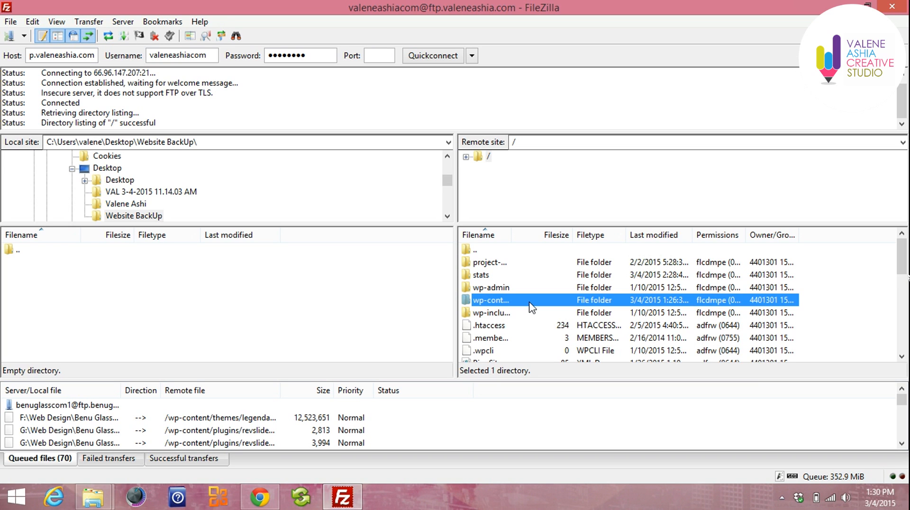
{"action": "mouse_move", "coordinate": [526, 307]}
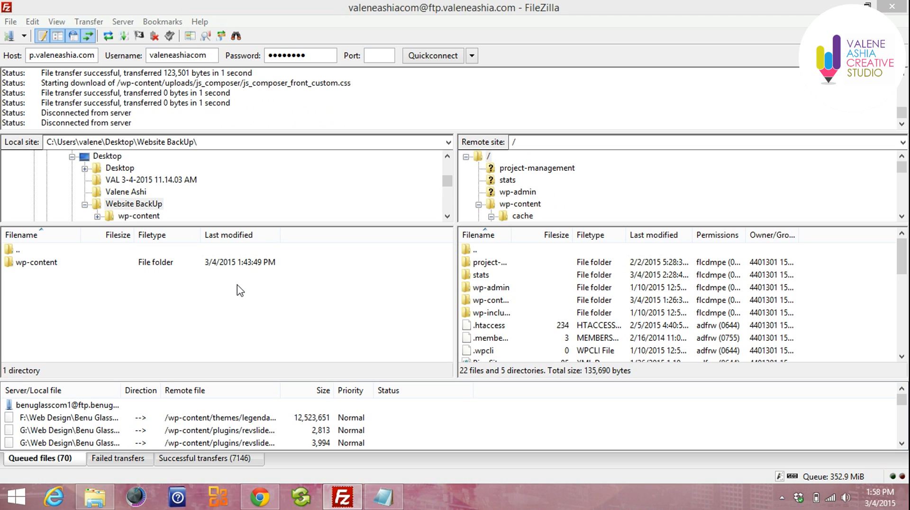
{"action": "mouse_move", "coordinate": [55, 260]}
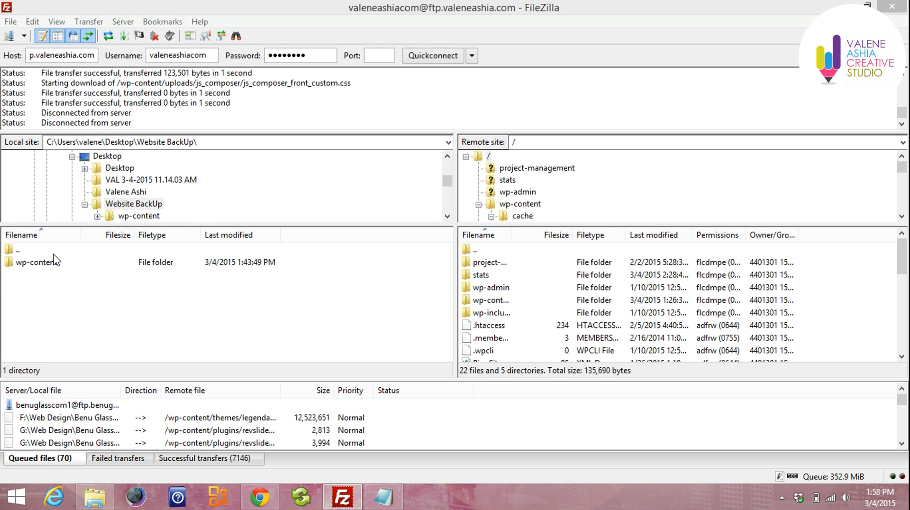
{"action": "mouse_move", "coordinate": [118, 227]}
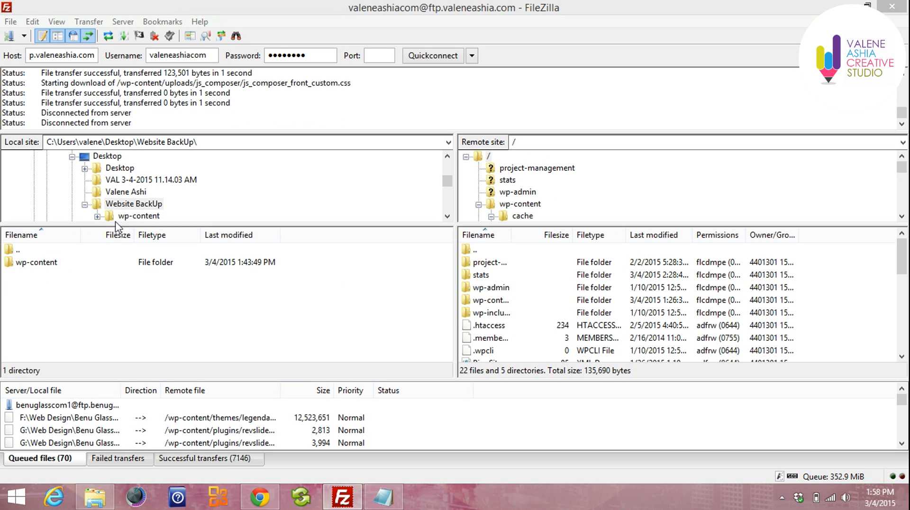
{"action": "mouse_move", "coordinate": [24, 262]}
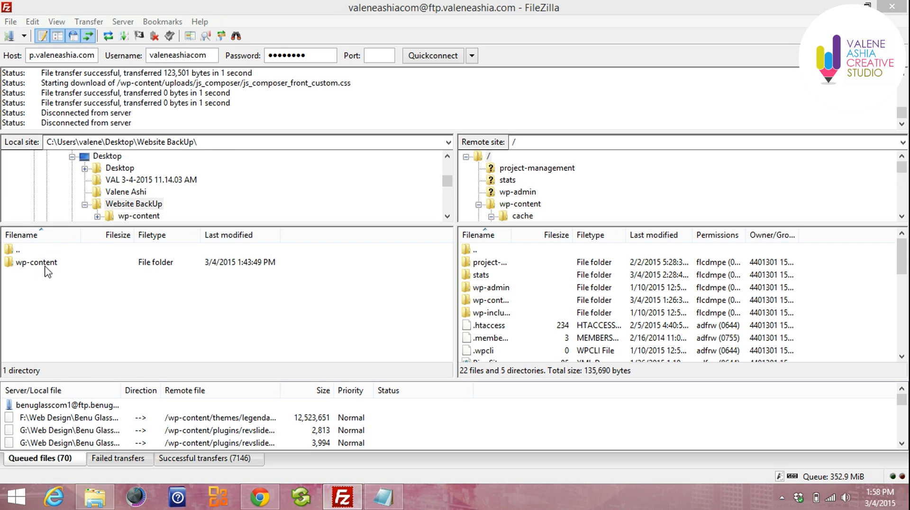
Browse the downloaded wp-content copy showing cache, plugins, themes, upgrade and uploads
{"action": "double_click", "coordinate": [36, 262]}
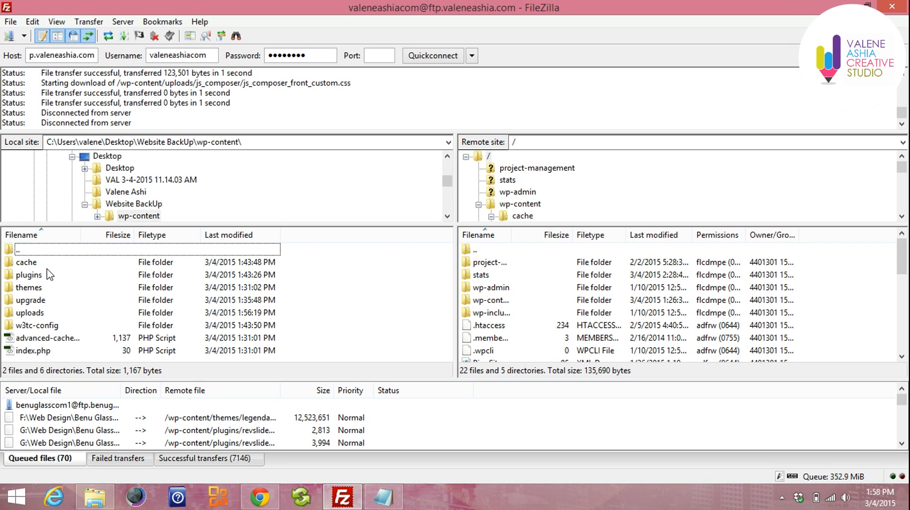
{"action": "mouse_move", "coordinate": [48, 291]}
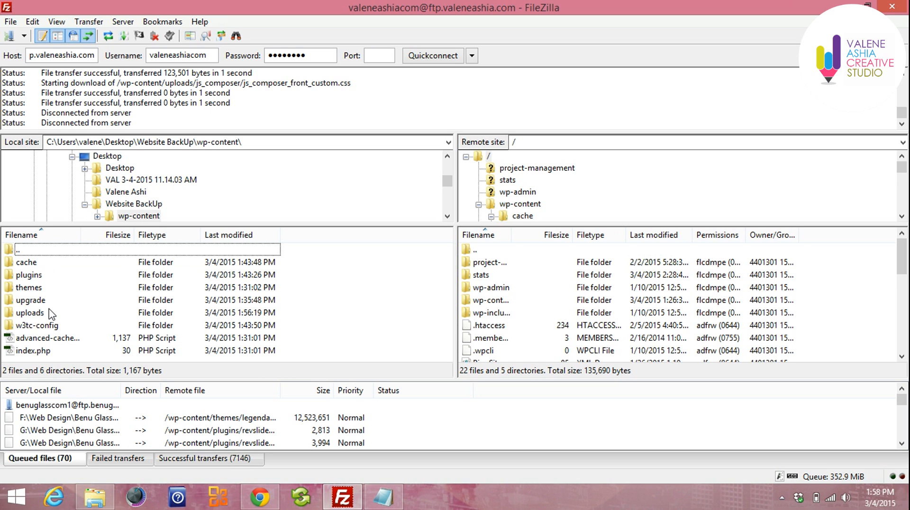
{"action": "mouse_move", "coordinate": [99, 269]}
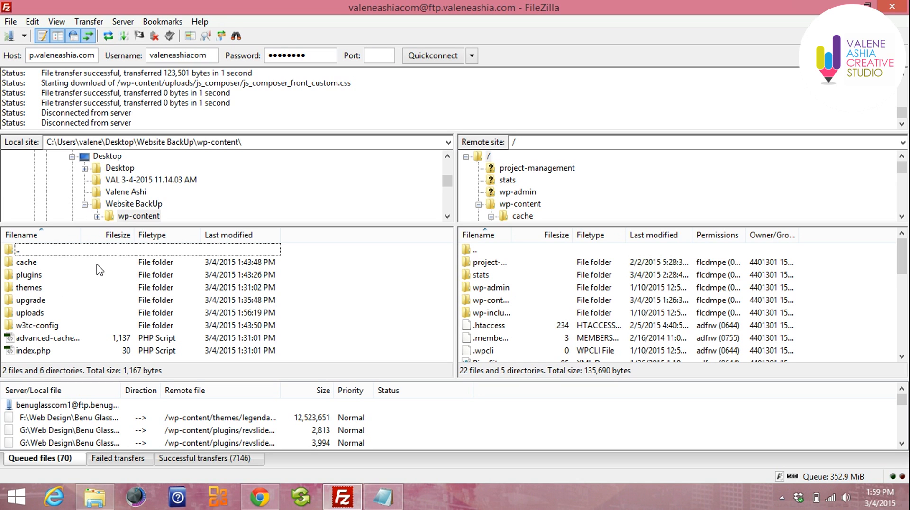